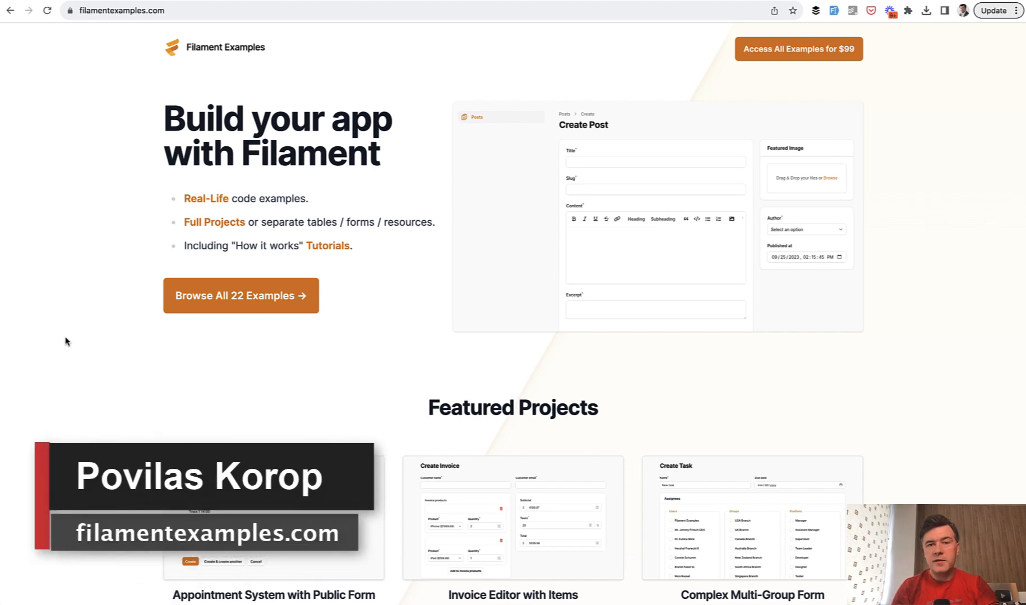
pyautogui.moveTo(205, 80)
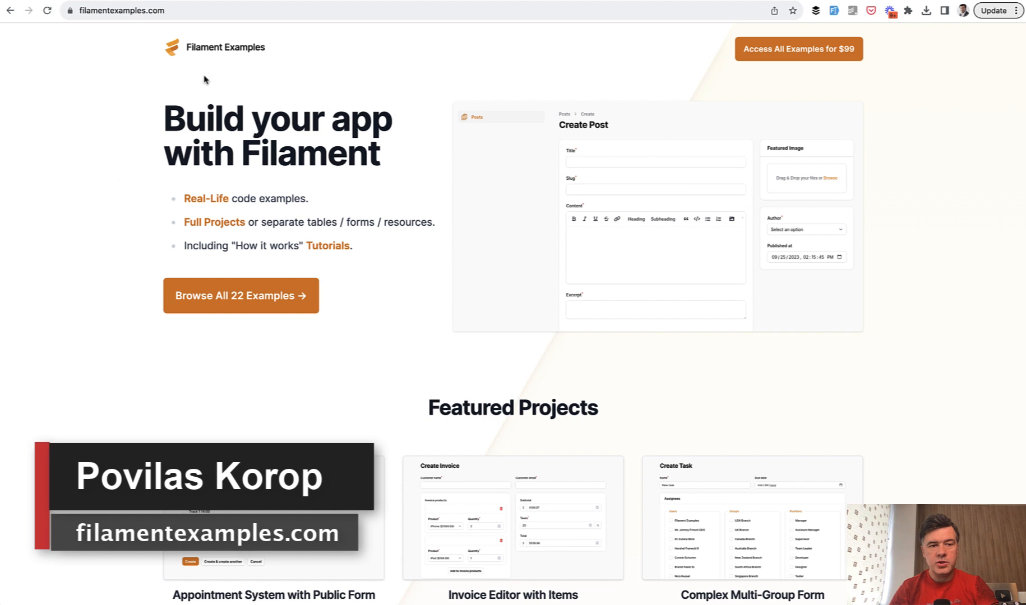
pyautogui.moveTo(81, 248)
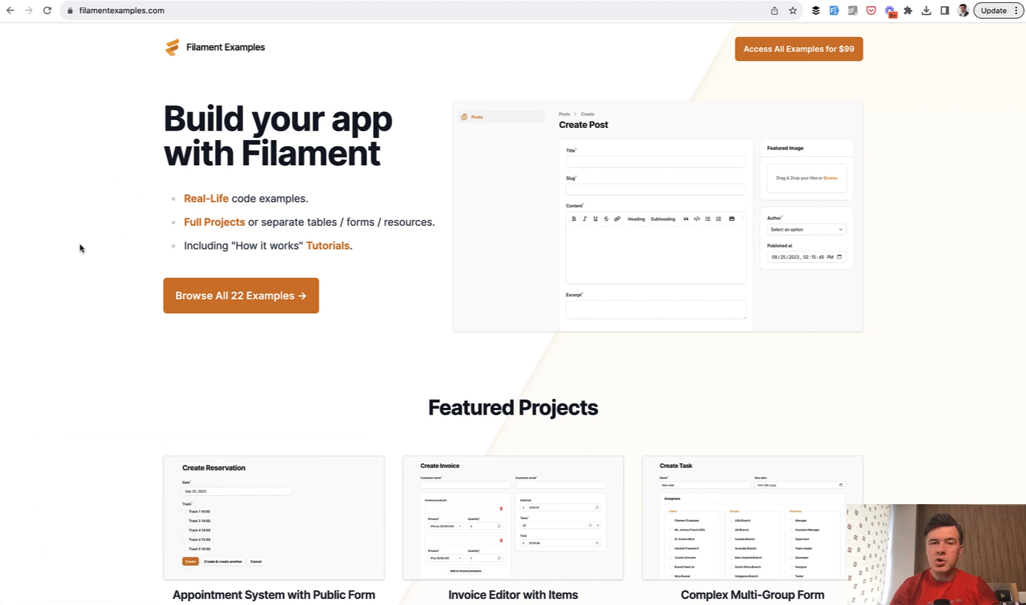
# Browse all Filament examples and scroll to the Repair Salon CRM project card
pyautogui.click(240, 295)
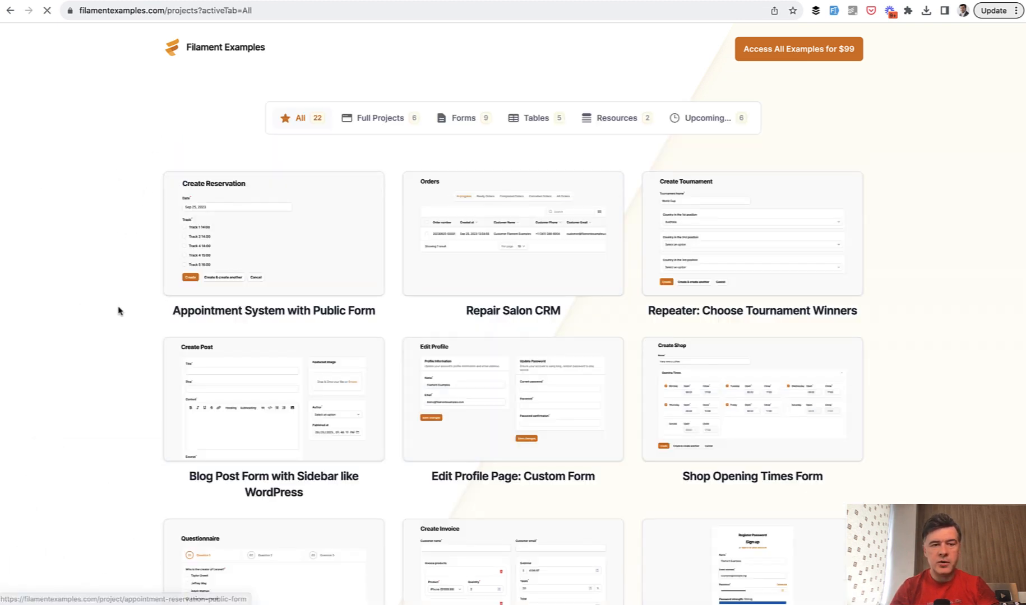
pyautogui.scroll(-3)
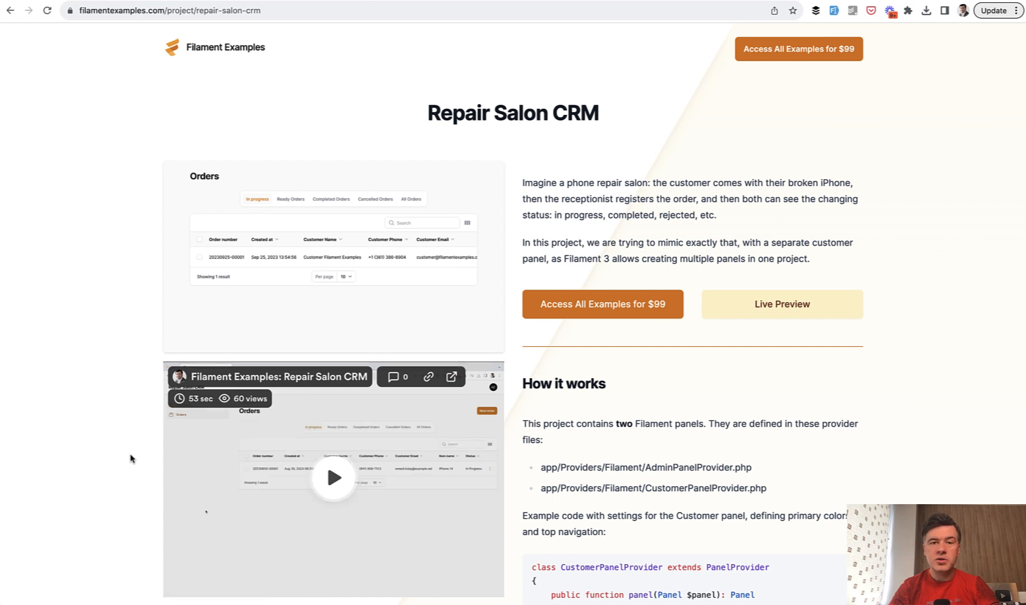
# Start editing the in-progress iPhone 14 order's status and notes from its row actions
pyautogui.click(781, 304)
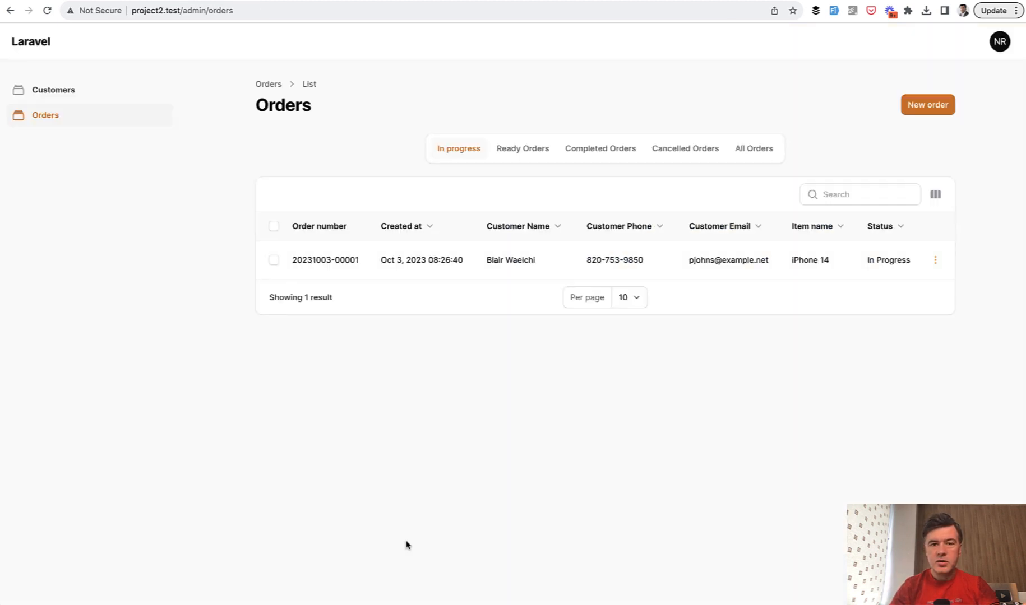
pyautogui.moveTo(931, 442)
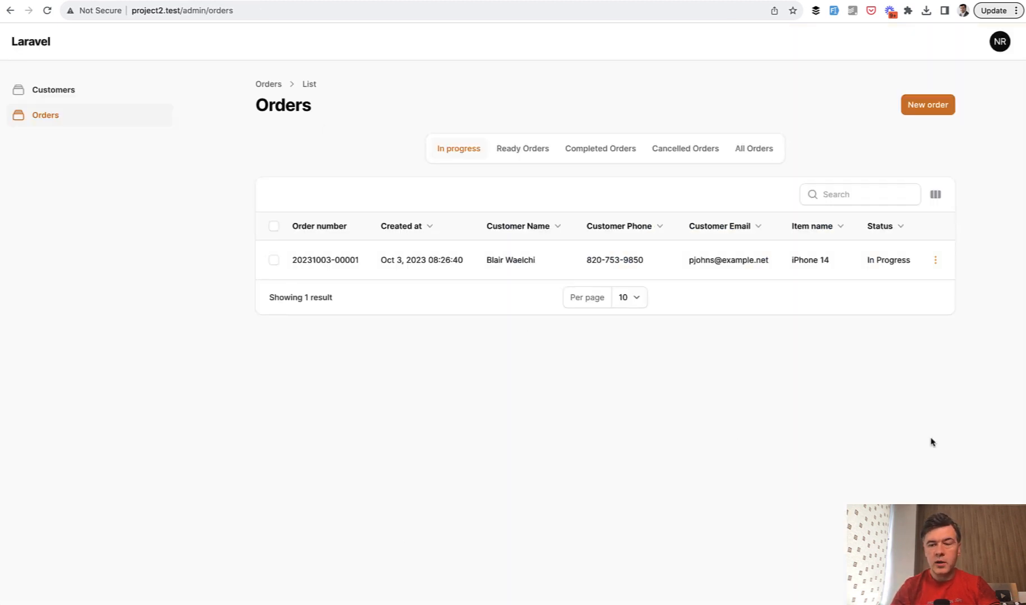
pyautogui.click(935, 260)
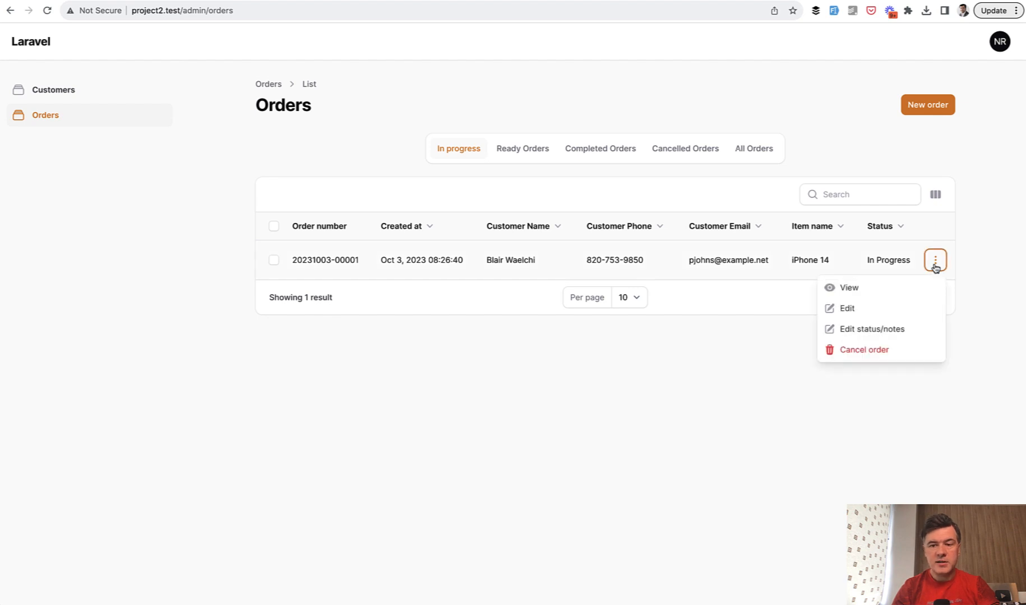
pyautogui.moveTo(872, 318)
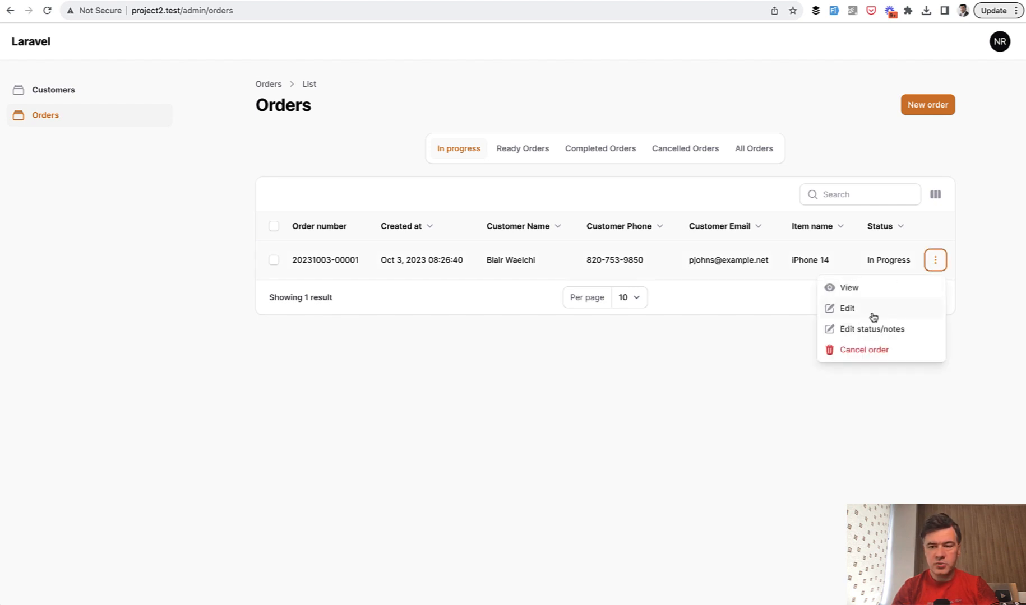
pyautogui.moveTo(871, 332)
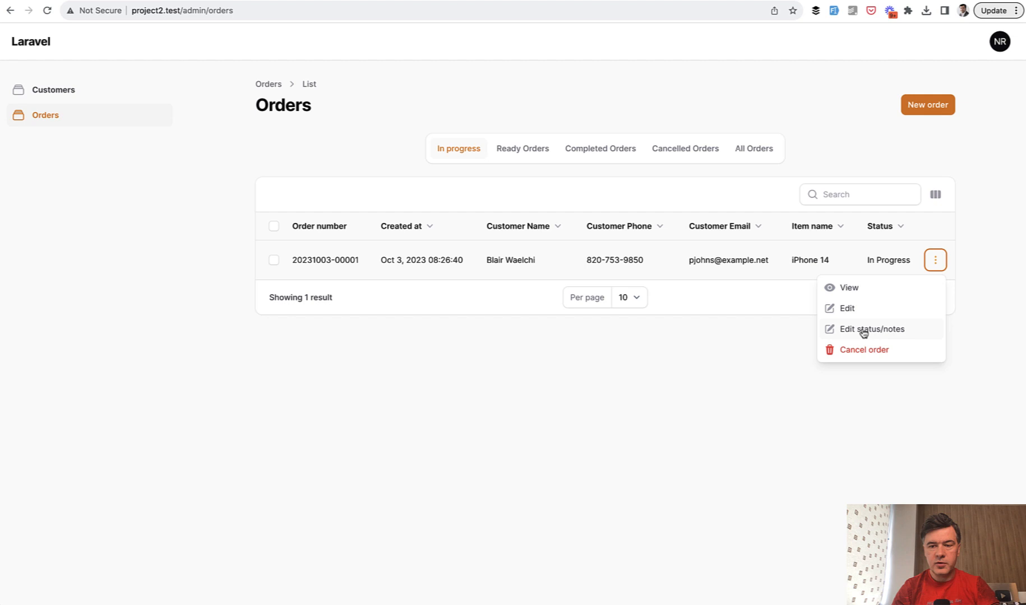
pyautogui.click(872, 329)
pyautogui.write('A')
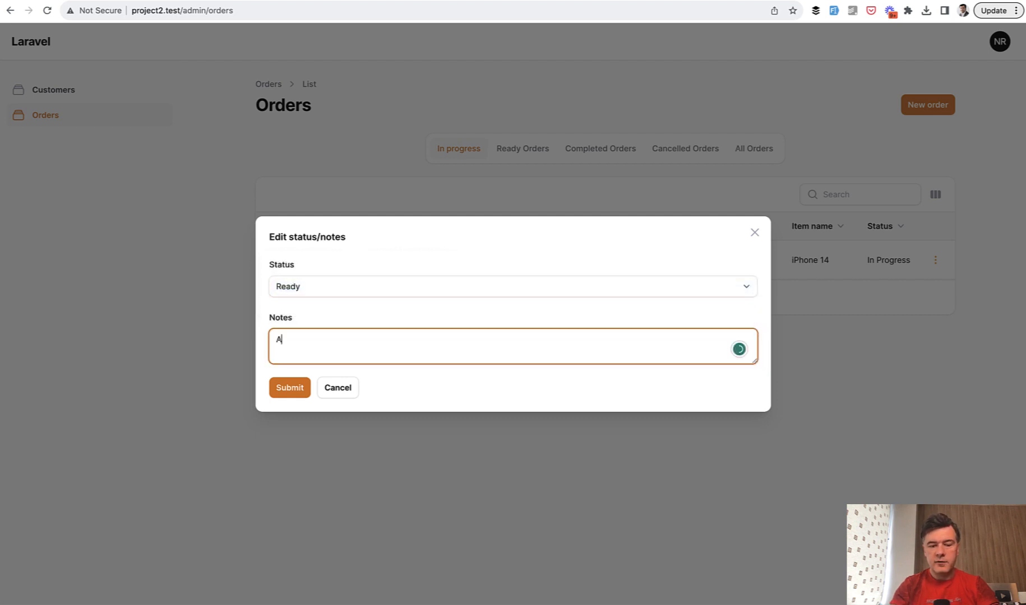
# Set status to Ready with the note 'all prepared for the customer' and submit
pyautogui.write('ll prepared')
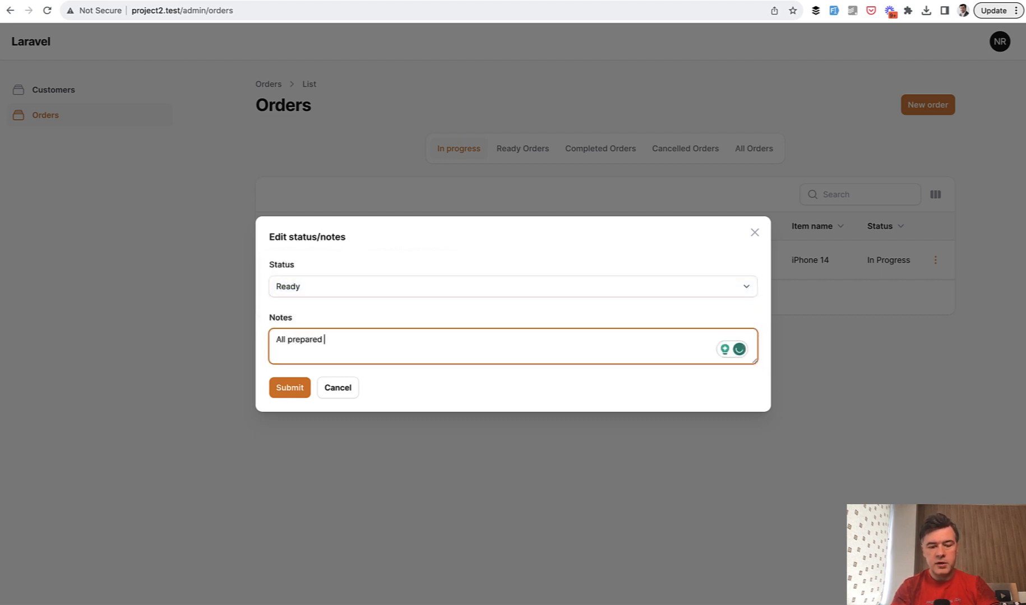
pyautogui.write('for the custome')
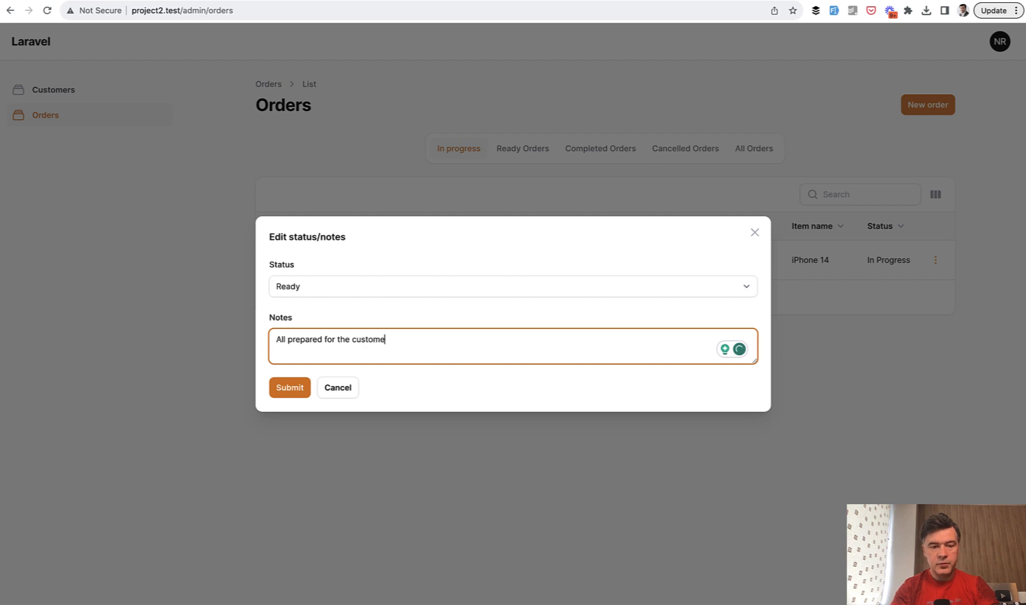
pyautogui.click(289, 387)
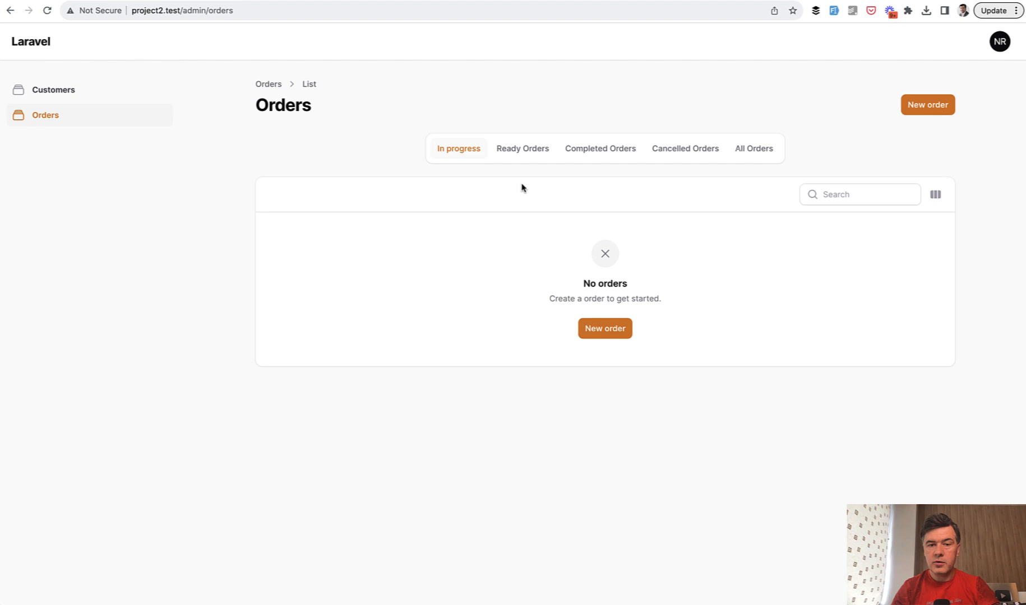
# Show the Ready orders listing the iPhone 14 order and reveal its row actions
pyautogui.click(521, 148)
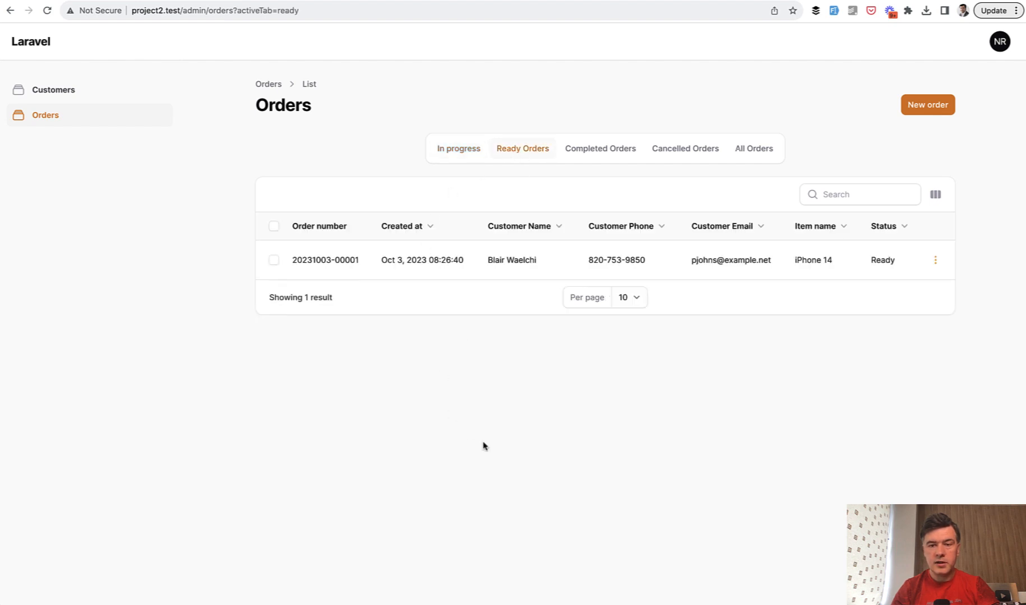
pyautogui.moveTo(936, 264)
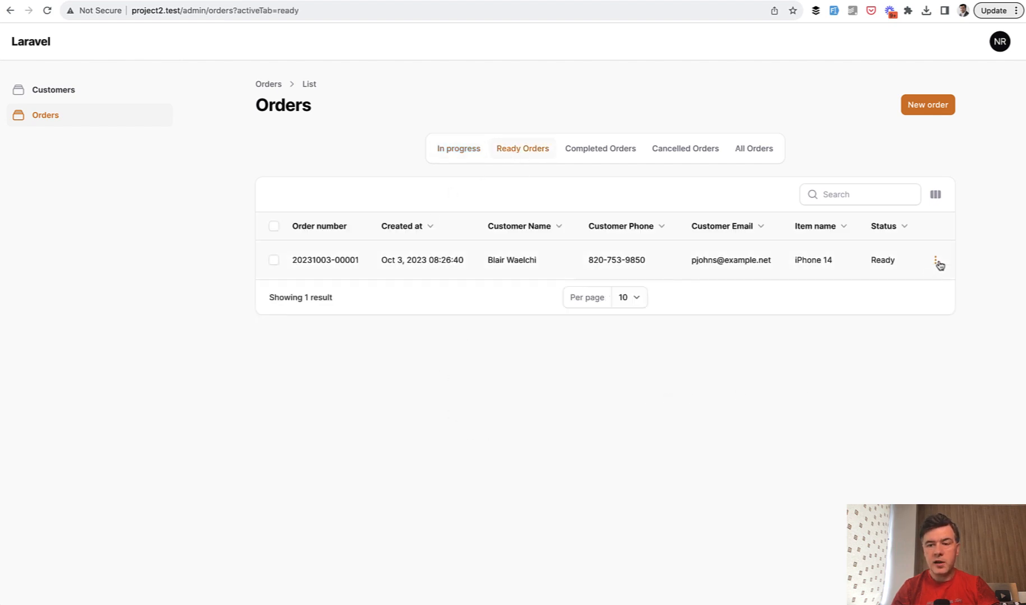
pyautogui.click(935, 260)
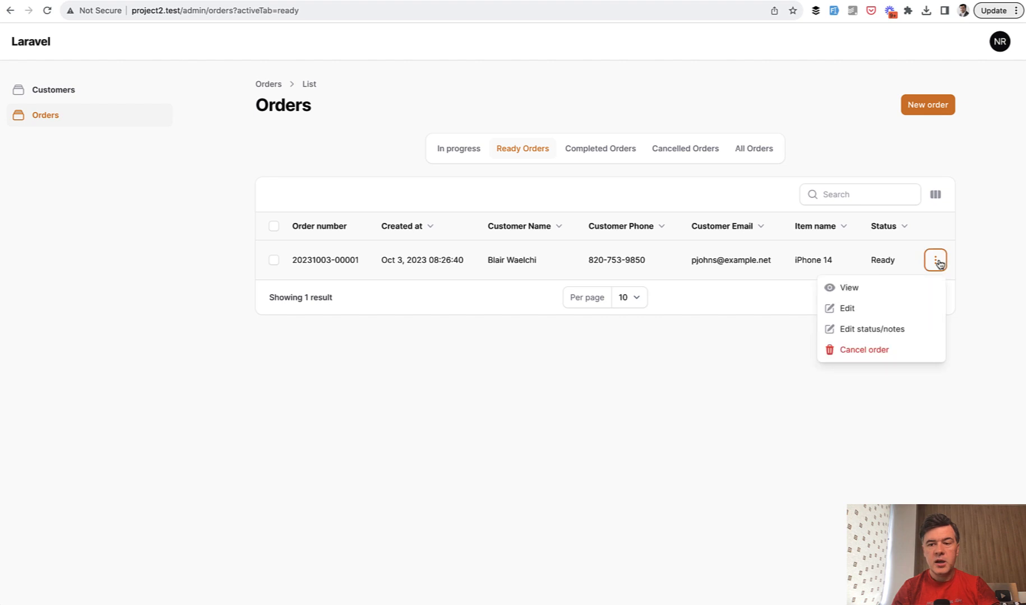
pyautogui.click(849, 288)
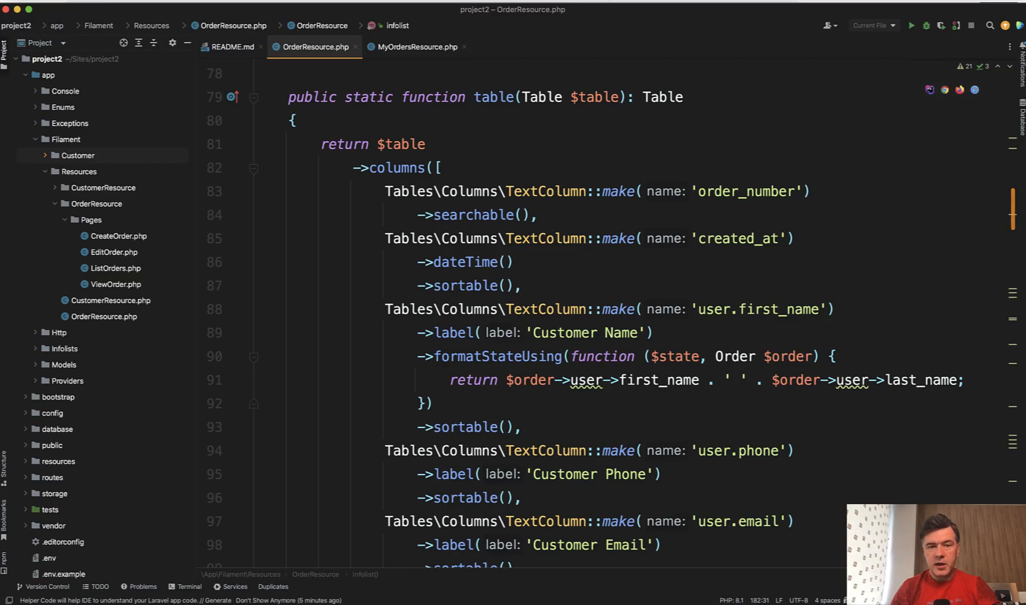
# Scroll OrderResource.php to the Edit Status/notes action with its status Select and notes Textarea
pyautogui.scroll(-3)
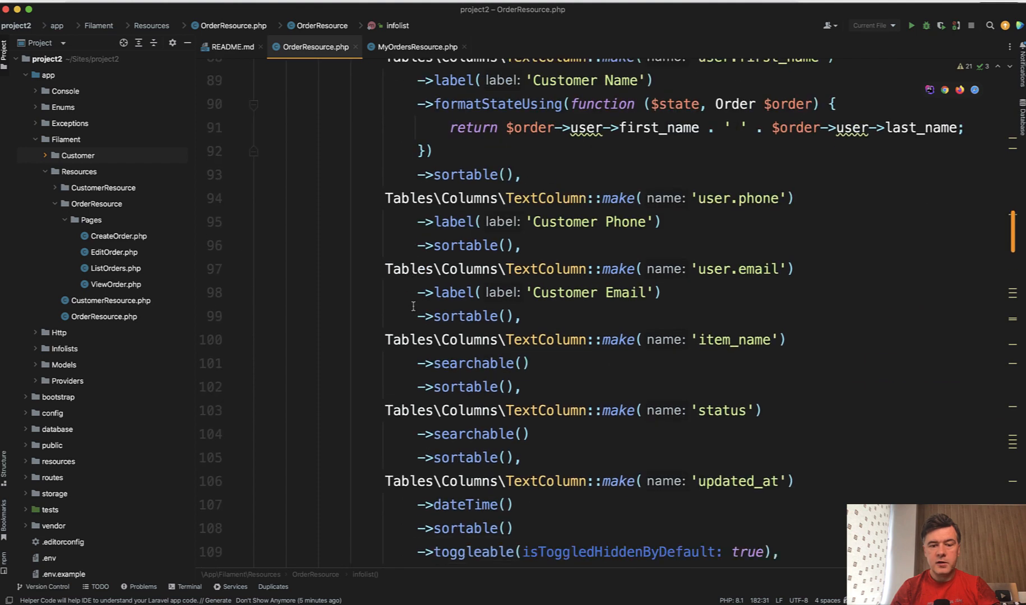
pyautogui.scroll(-3)
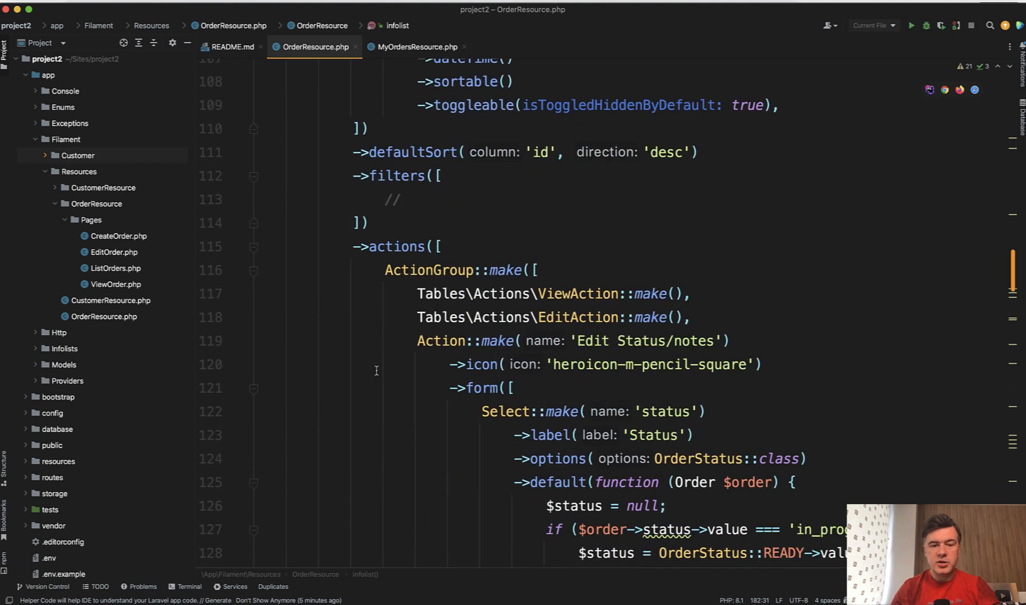
pyautogui.scroll(-3)
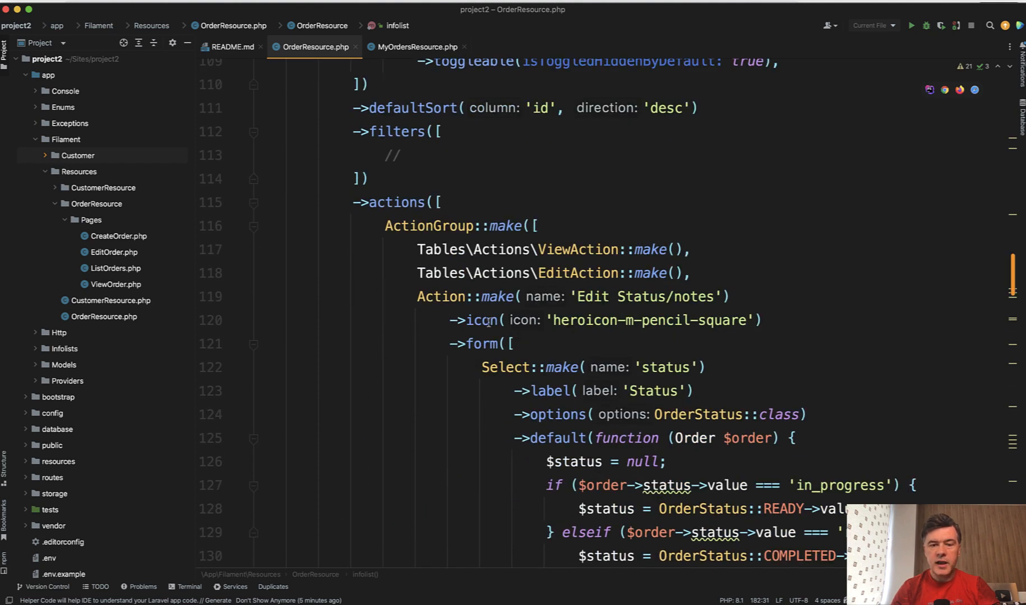
pyautogui.scroll(-3)
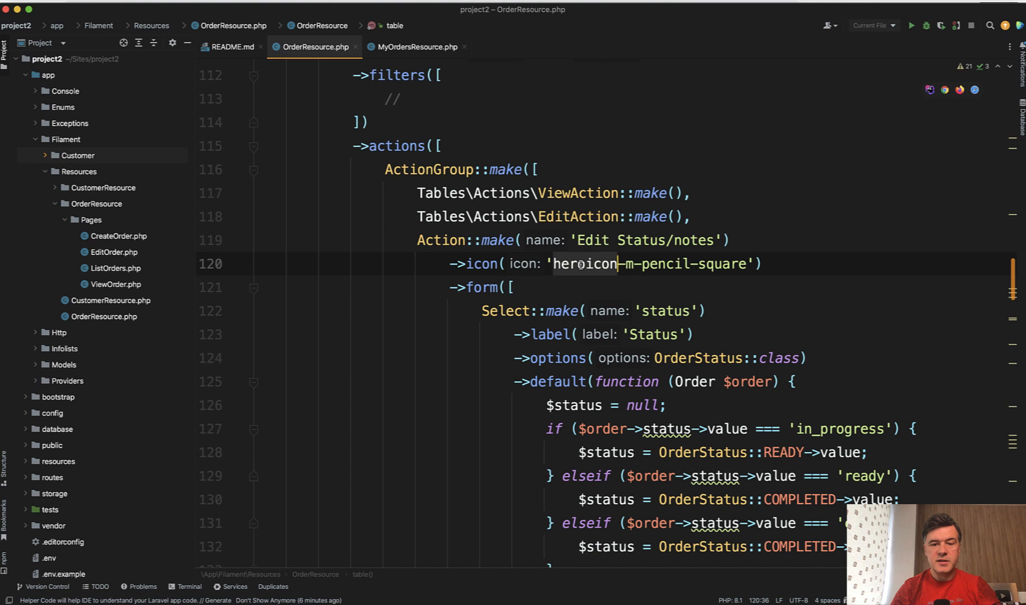
pyautogui.scroll(-3)
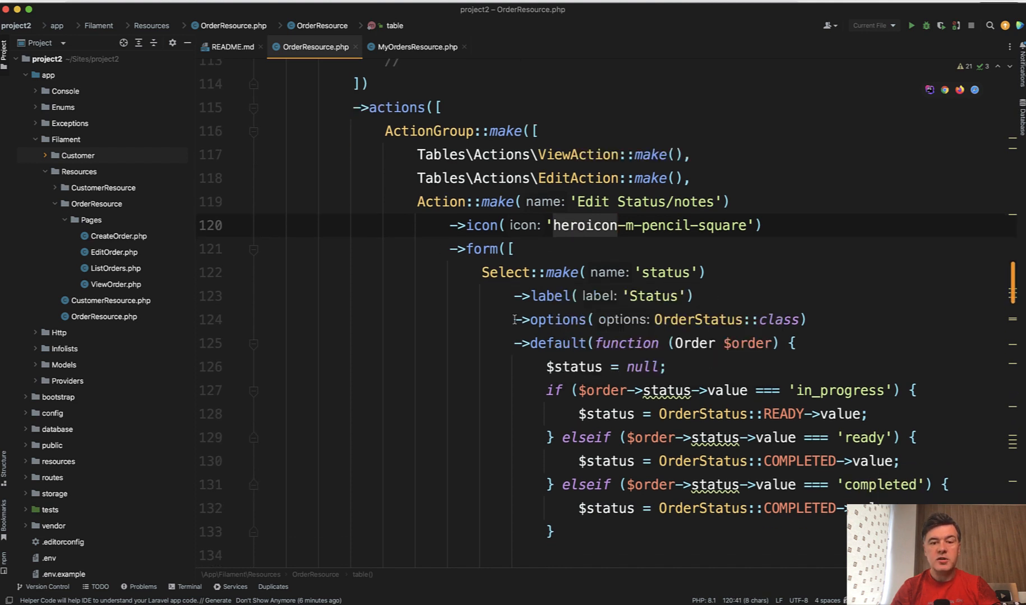
pyautogui.moveTo(482, 226)
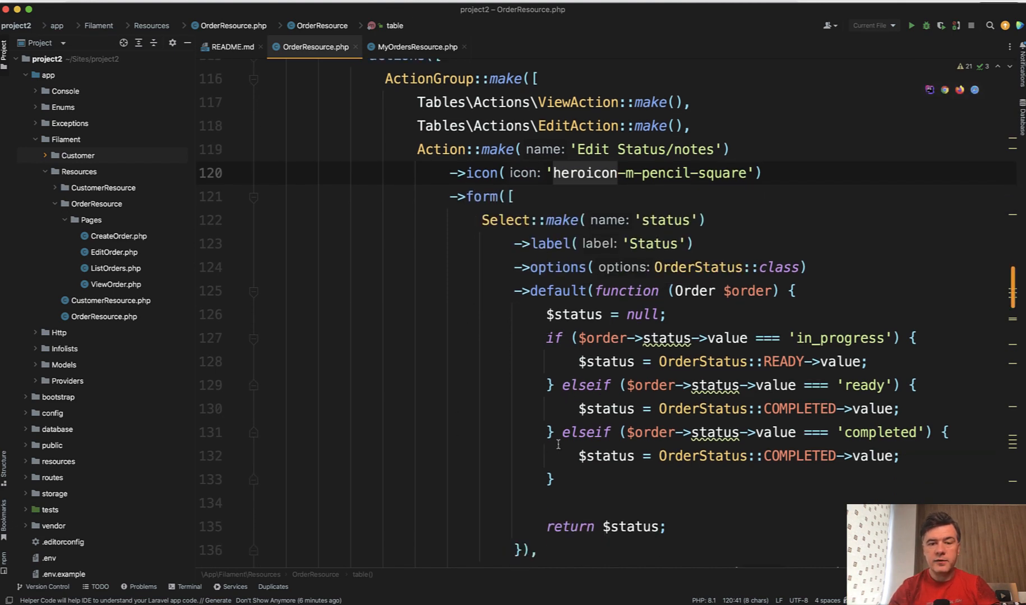
pyautogui.scroll(-3)
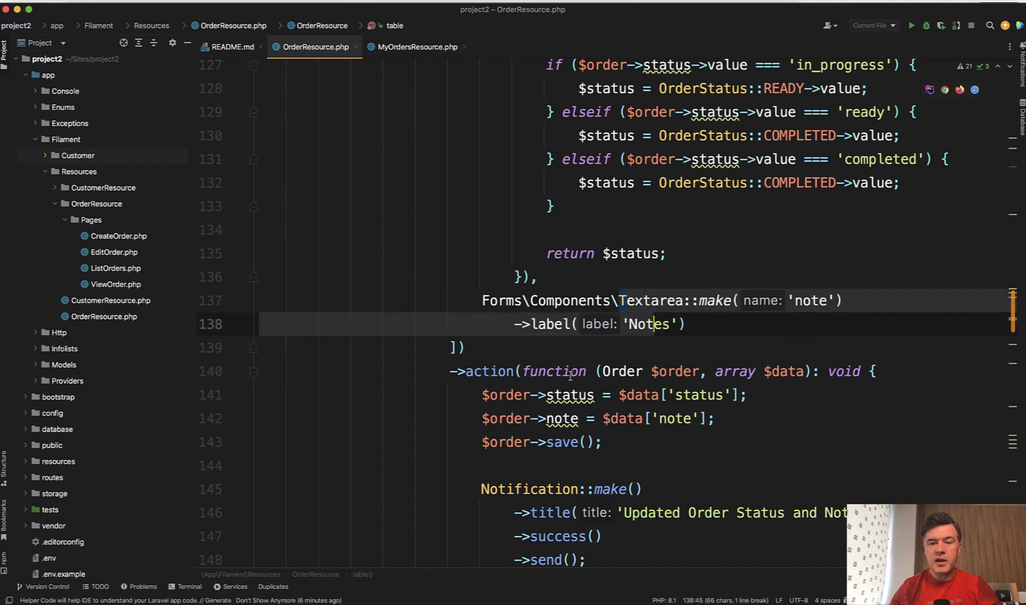
pyautogui.scroll(-3)
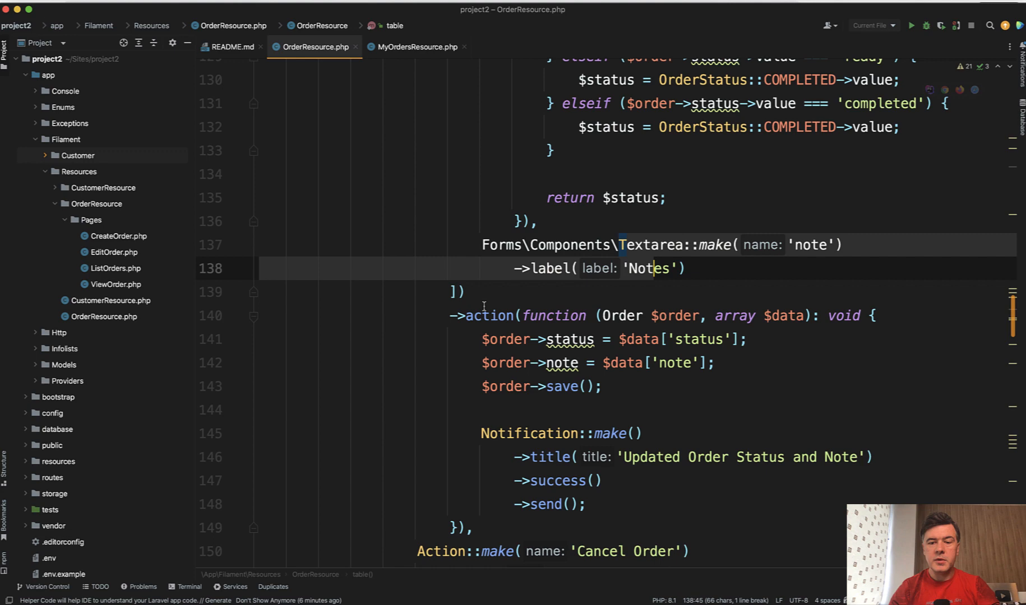
pyautogui.scroll(-3)
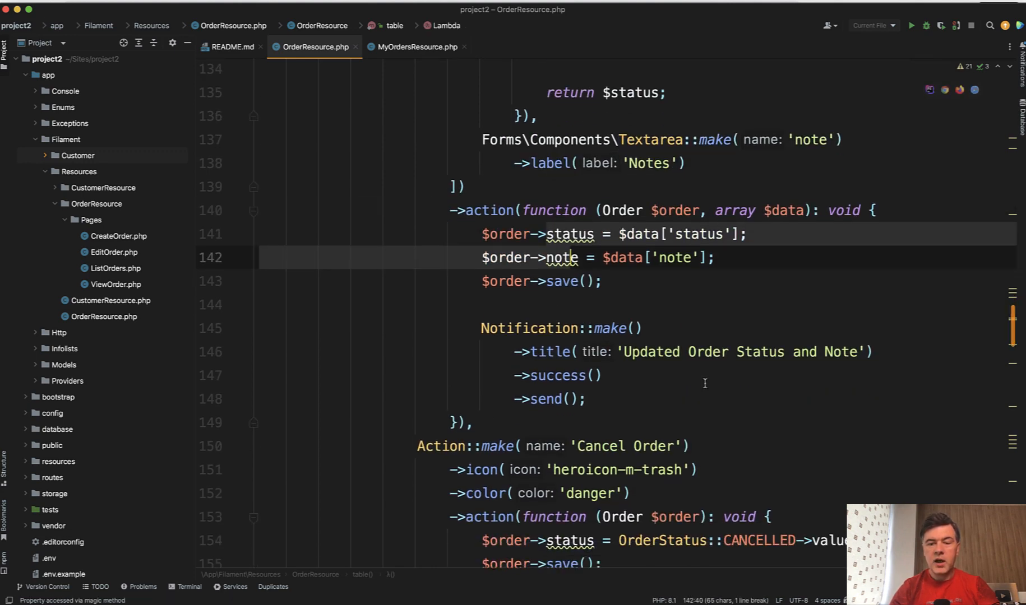
pyautogui.moveTo(633, 381)
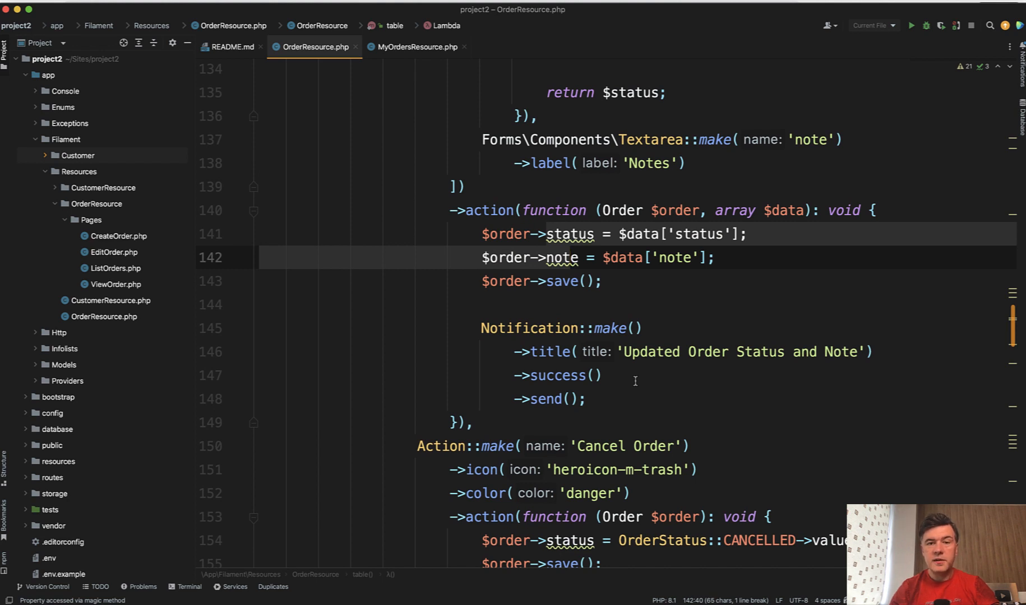
pyautogui.scroll(-3)
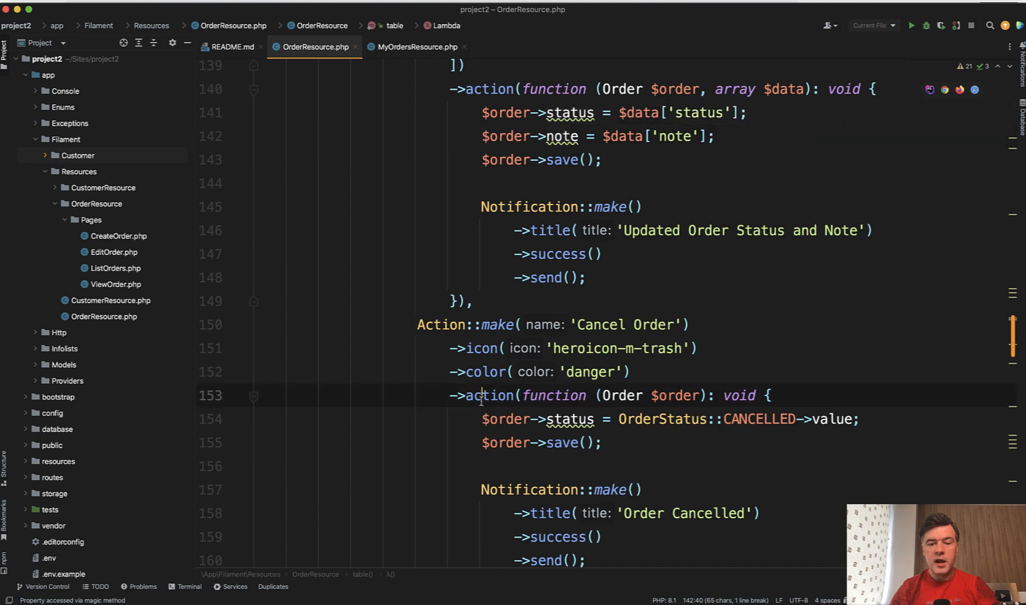
pyautogui.scroll(-3)
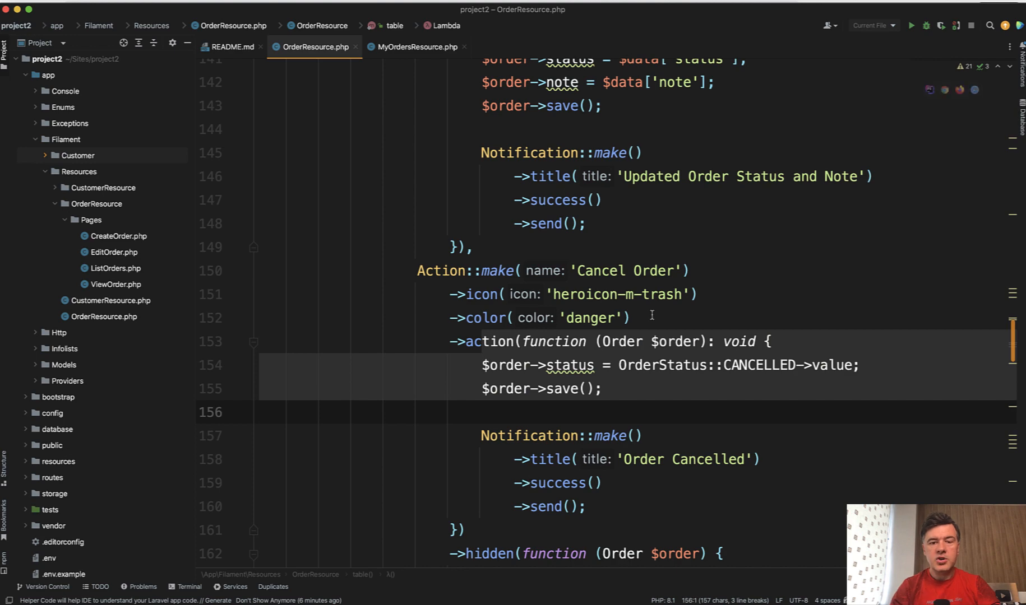
pyautogui.scroll(3)
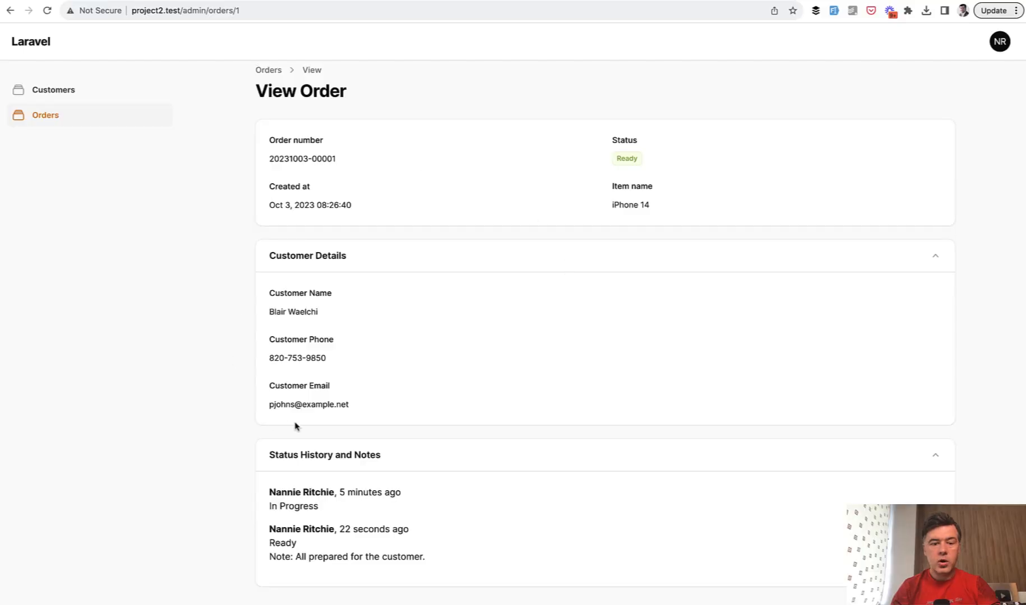
pyautogui.moveTo(412, 430)
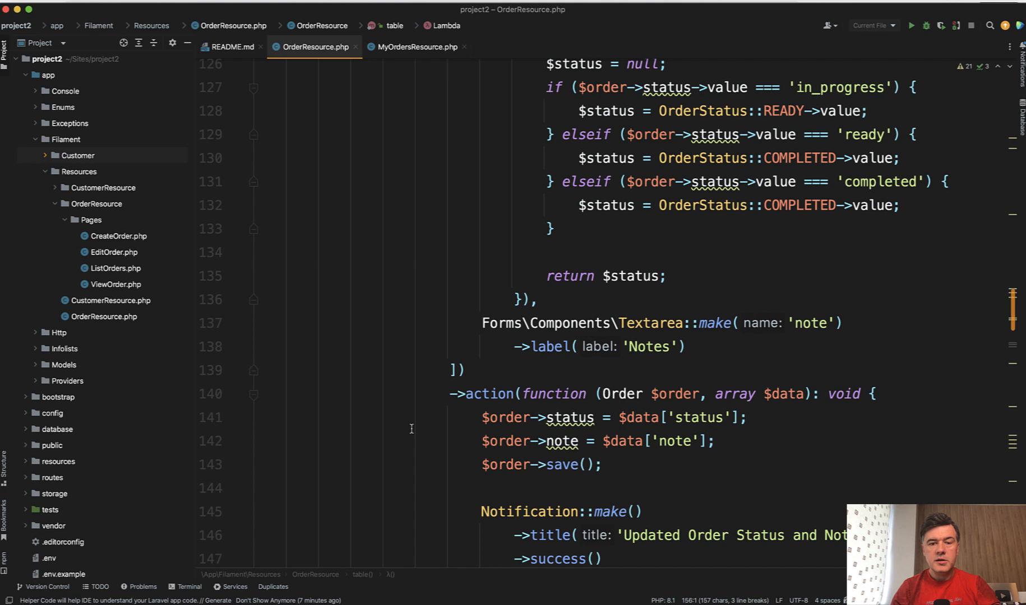
# Scroll past infolist() to the Status History and Notes section with its custom ViewEntry
pyautogui.scroll(-3)
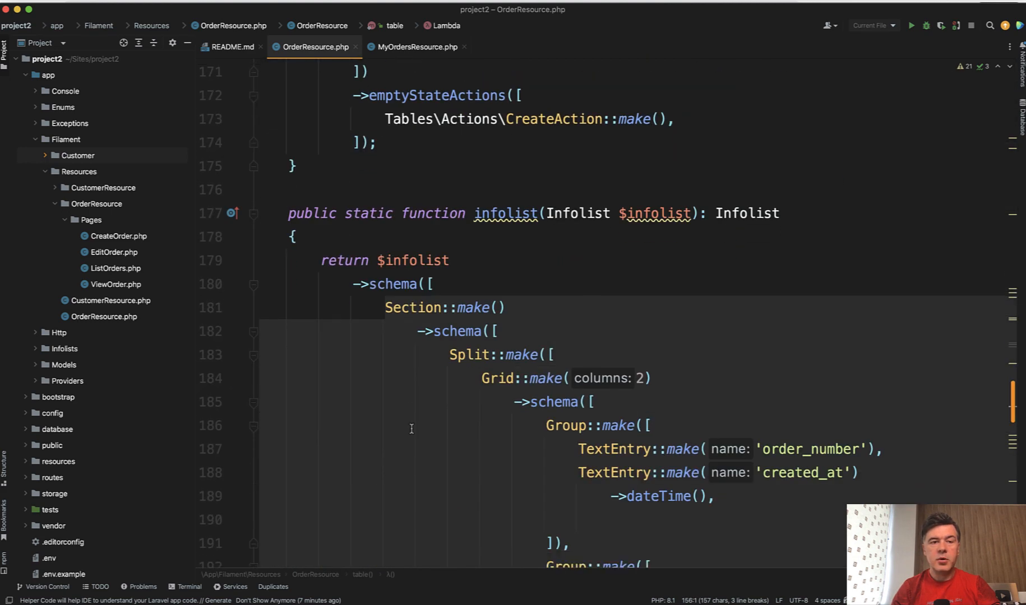
pyautogui.scroll(-3)
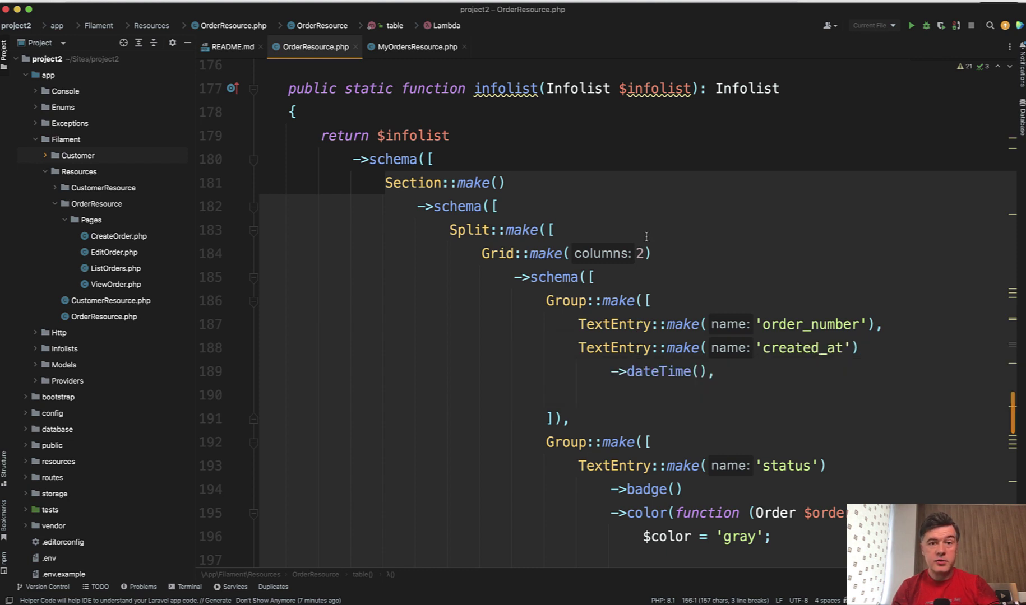
pyautogui.moveTo(538, 242)
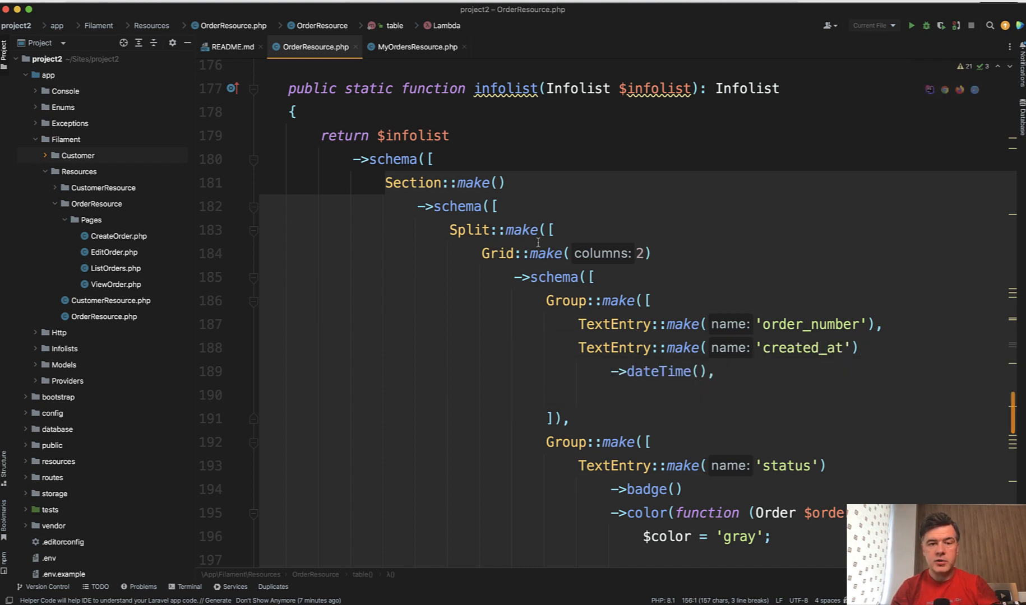
pyautogui.moveTo(562, 355)
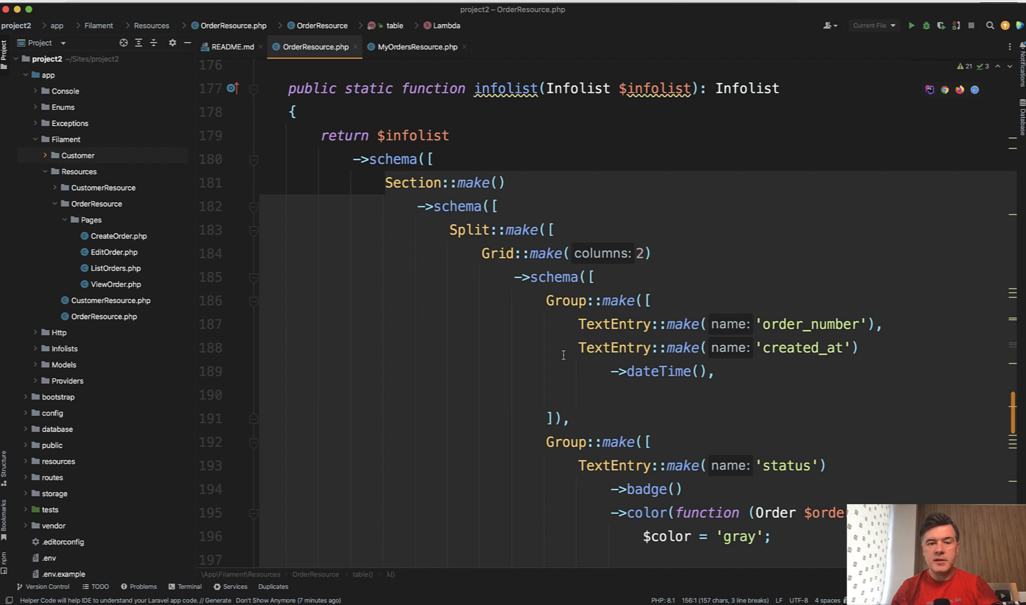
pyautogui.moveTo(672, 393)
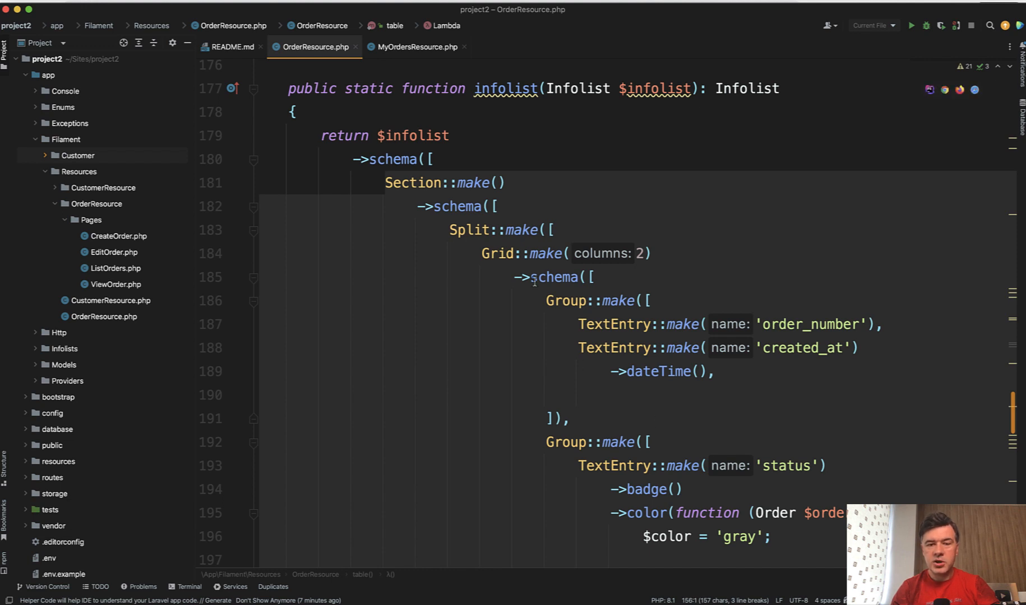
pyautogui.scroll(-3)
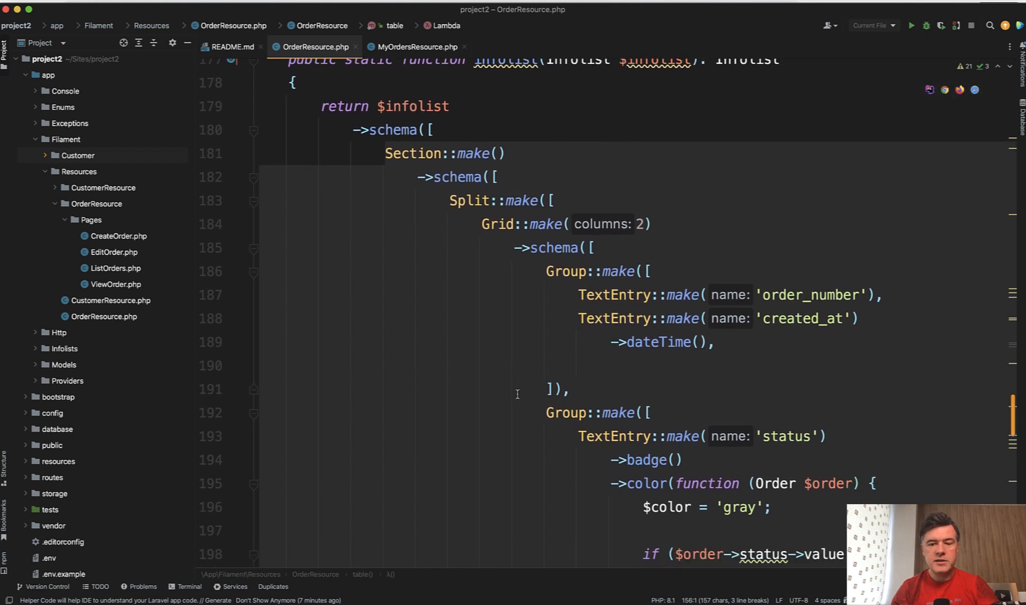
pyautogui.scroll(-3)
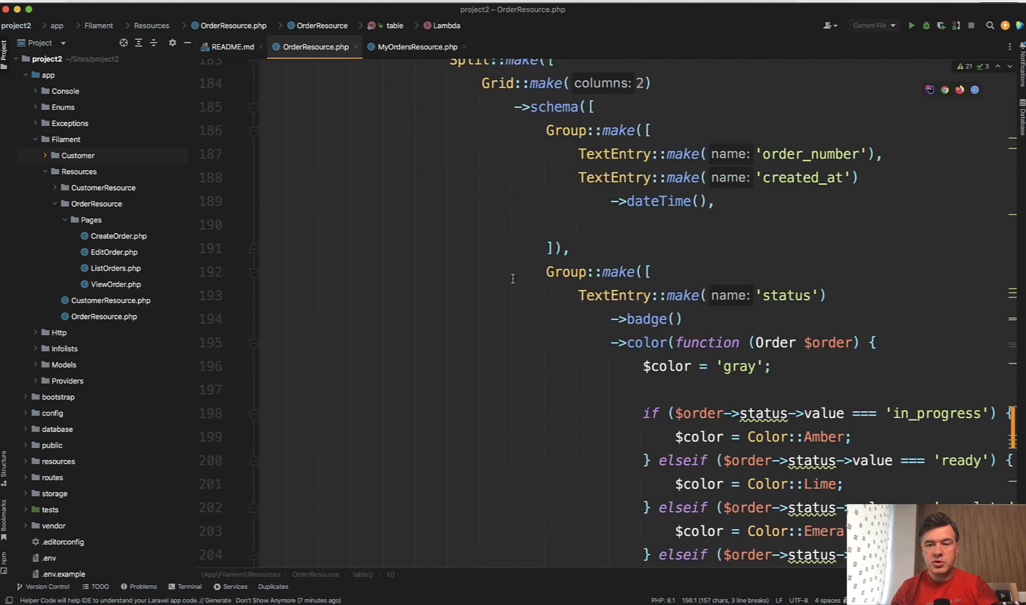
pyautogui.scroll(-3)
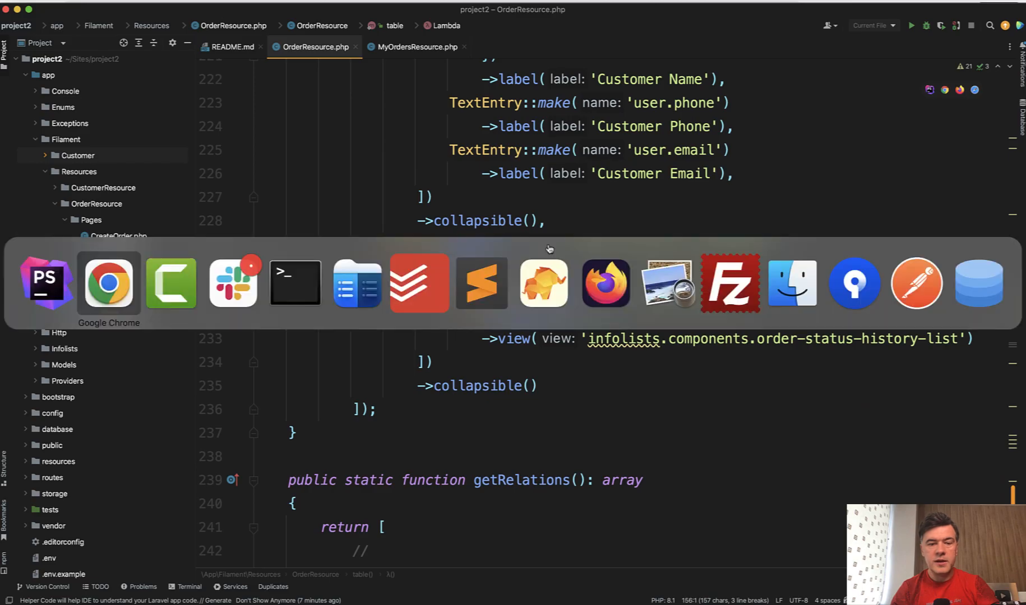
pyautogui.click(109, 282)
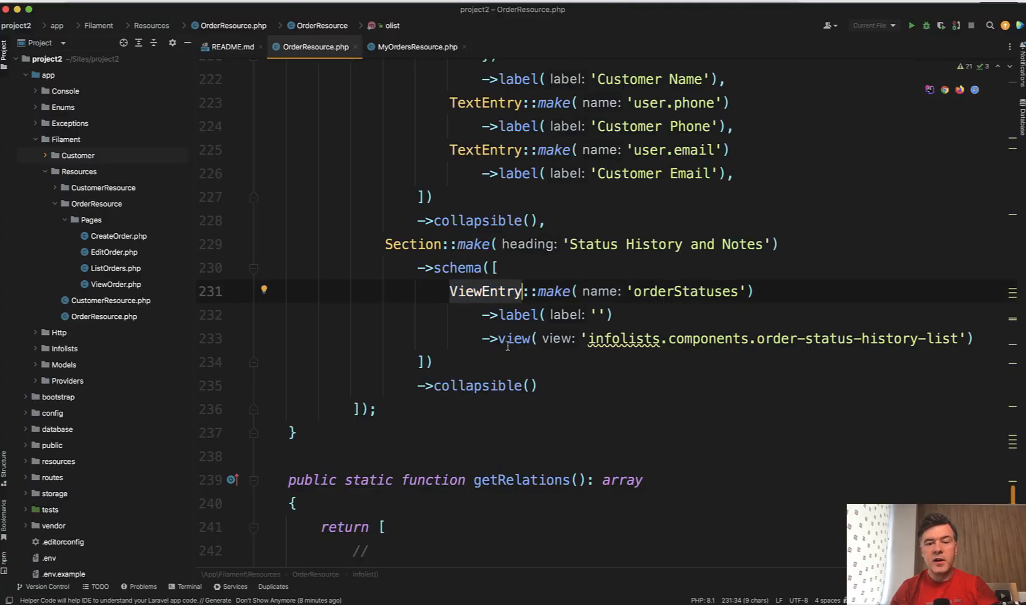
# Open the order-status-history-list Blade view and compare it with the OrderResource code
pyautogui.click(839, 339)
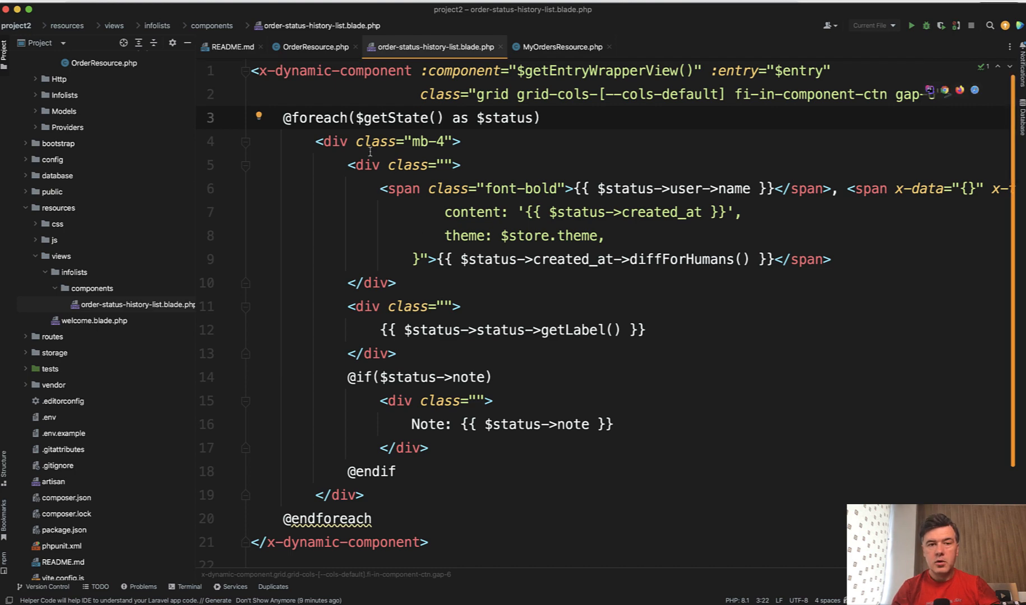
pyautogui.click(315, 46)
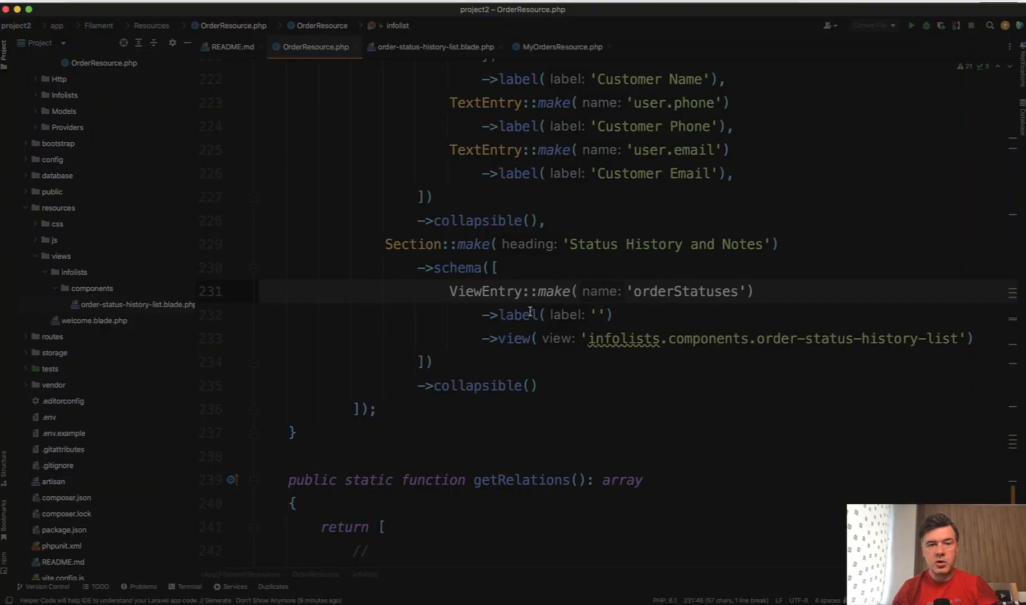
pyautogui.click(434, 46)
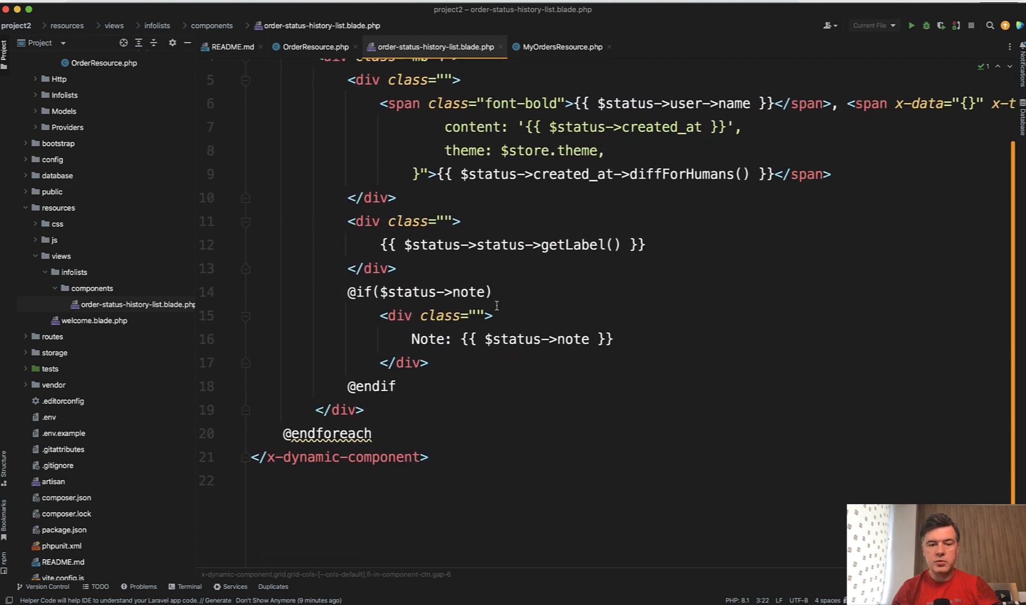
pyautogui.scroll(3)
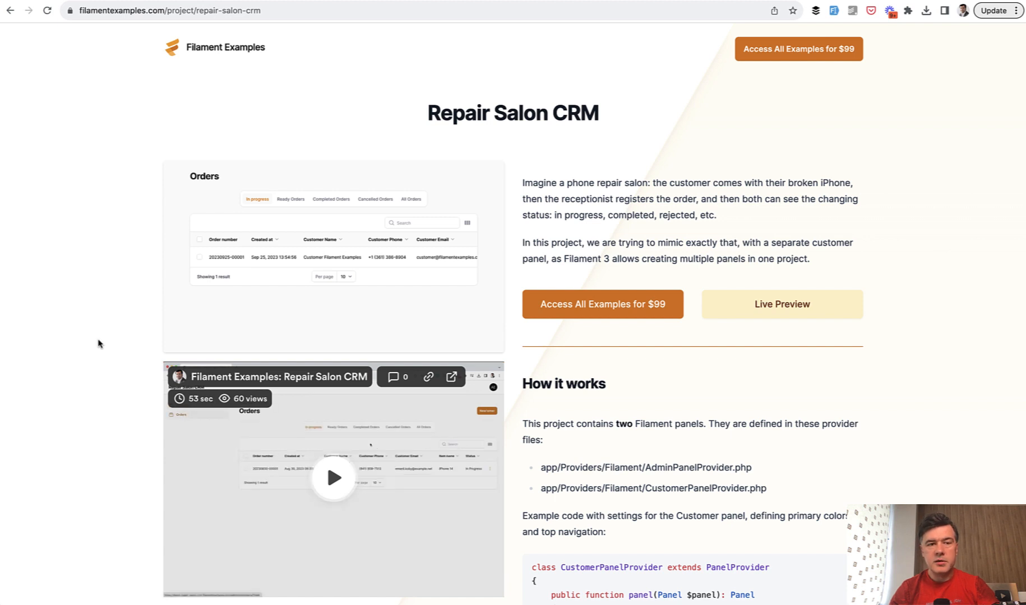
pyautogui.moveTo(38, 335)
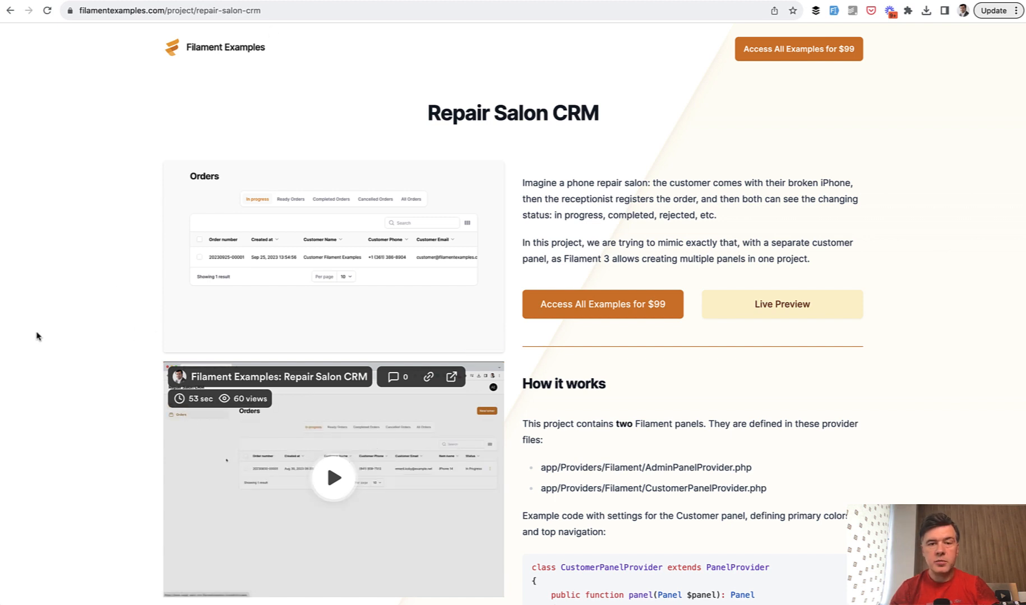